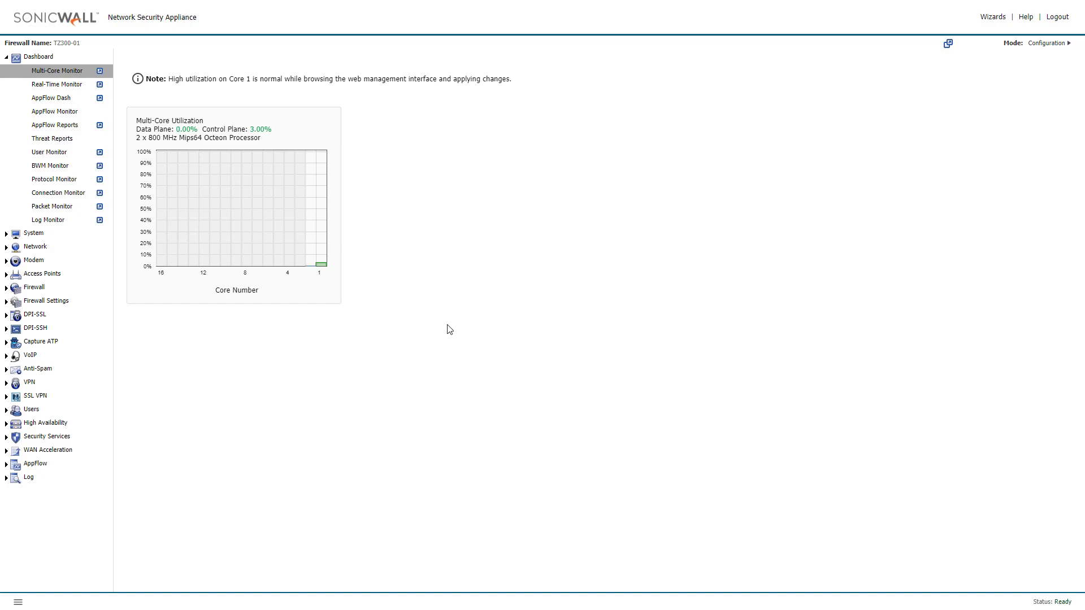
mouse_move(461, 179)
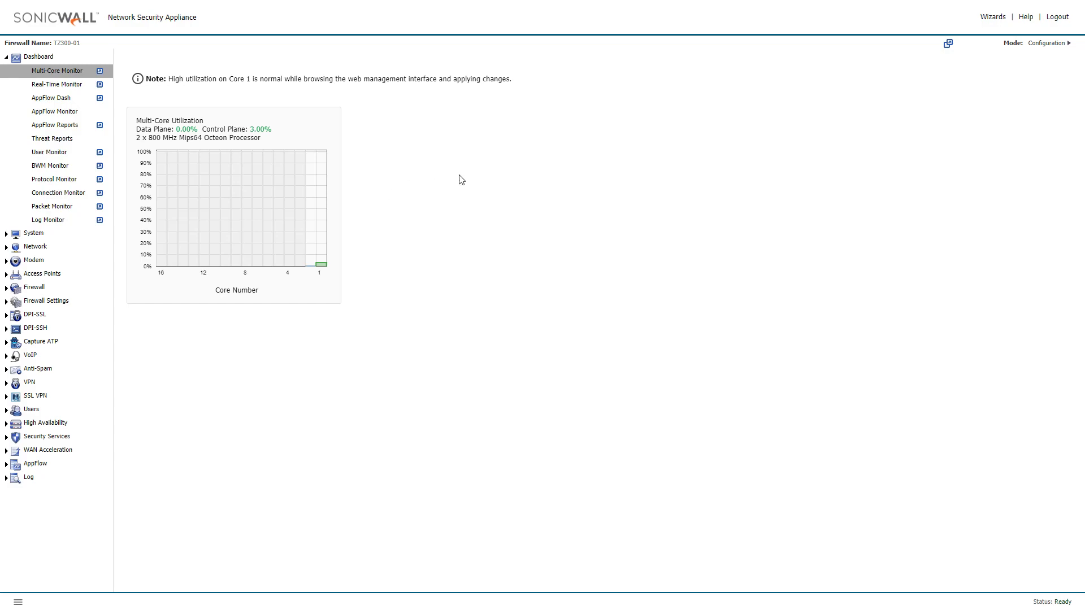
mouse_move(138, 101)
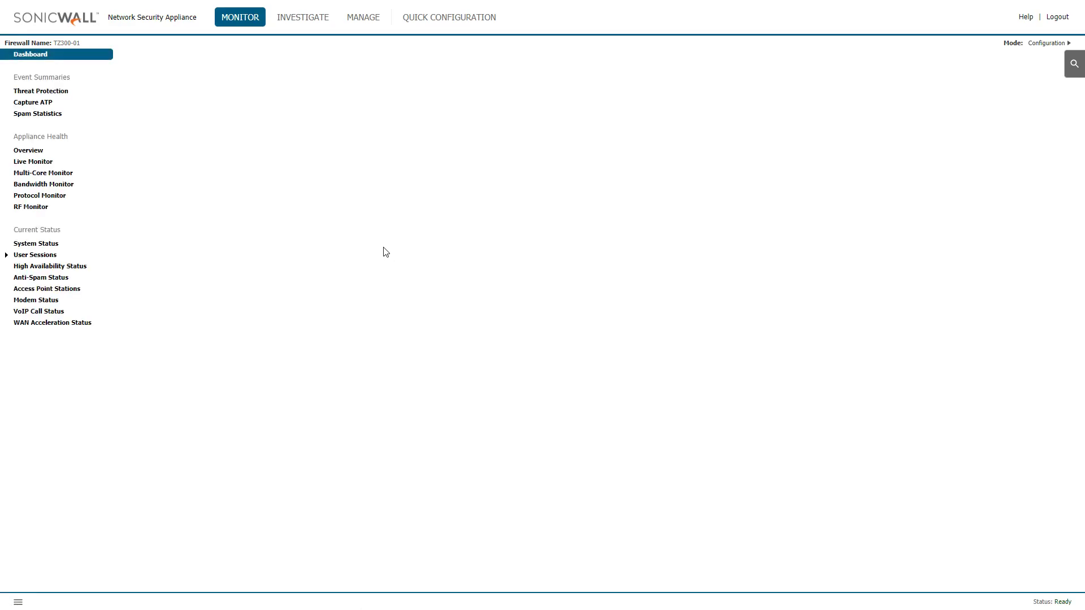
- Return from the investigation section to the monitoring dashboard
left_click(302, 17)
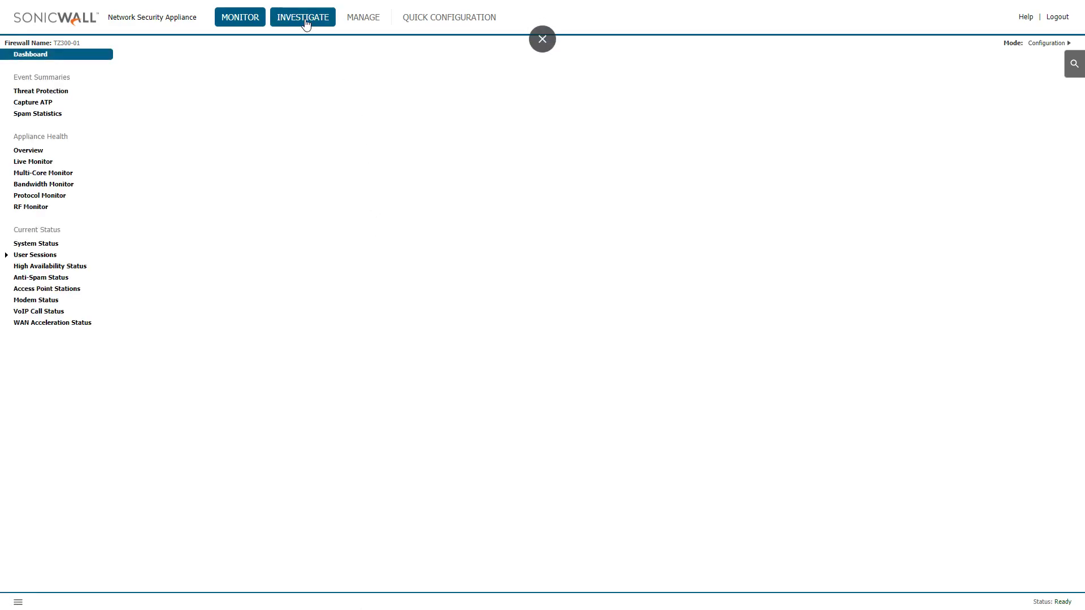
left_click(240, 17)
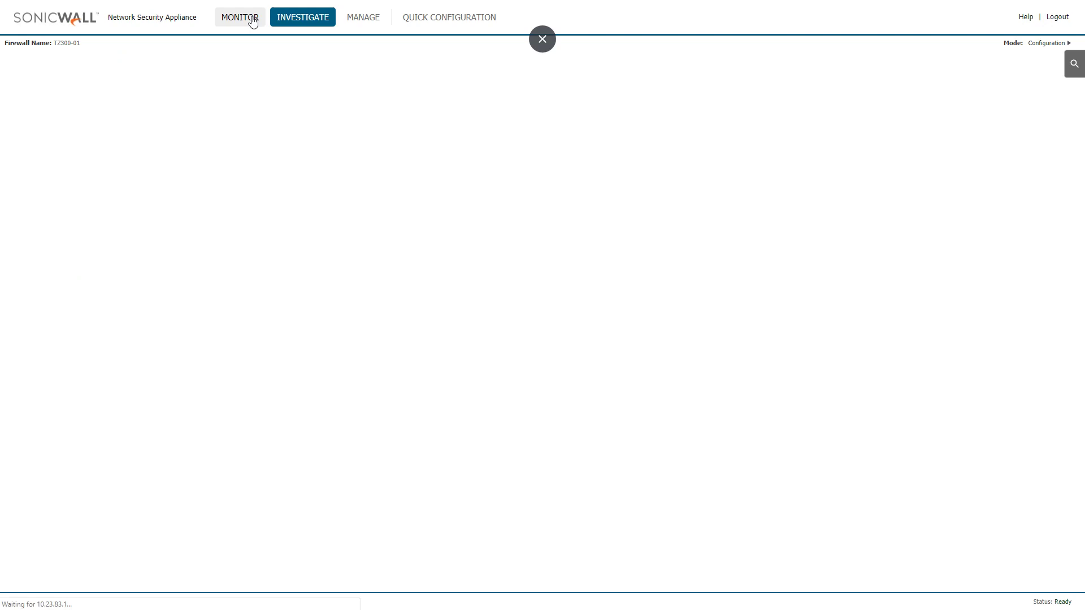
left_click(240, 17)
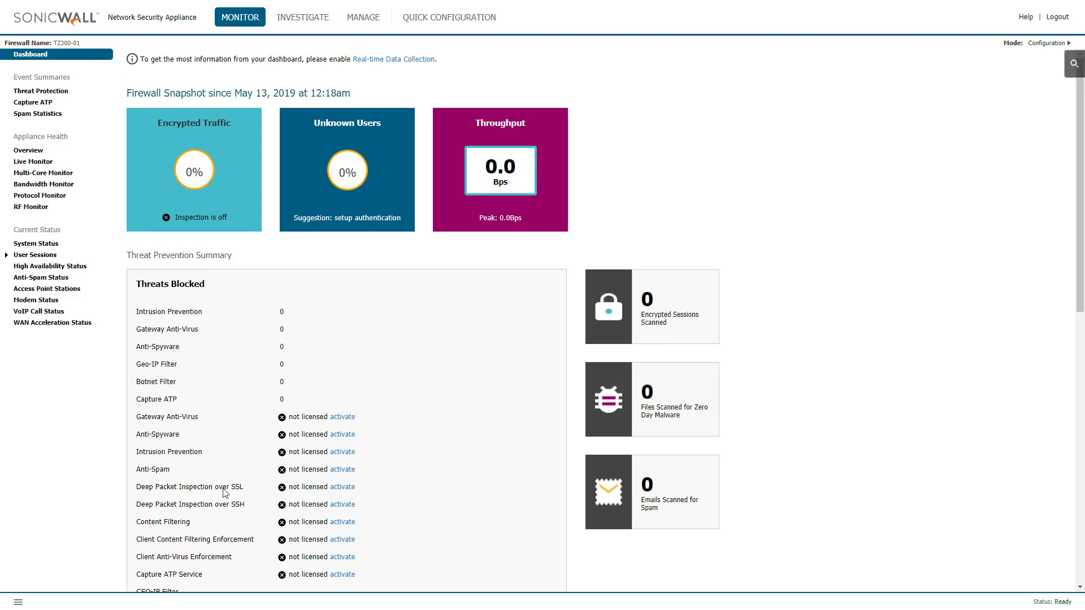
mouse_move(19, 602)
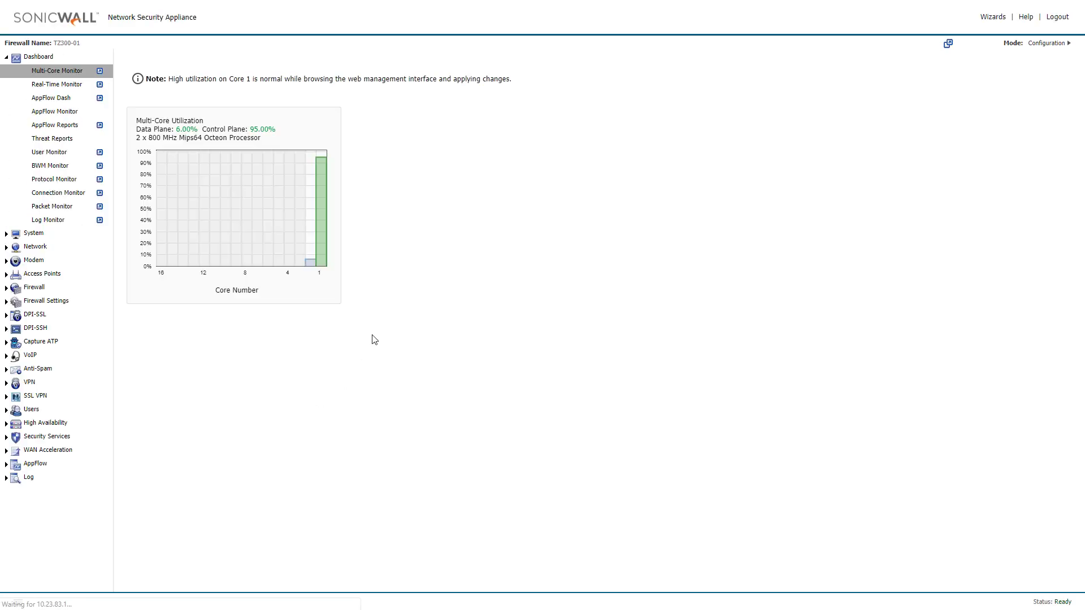
- Show the Network > Services page on the Service Objects list, scrolled to the XIV entries
left_click(35, 246)
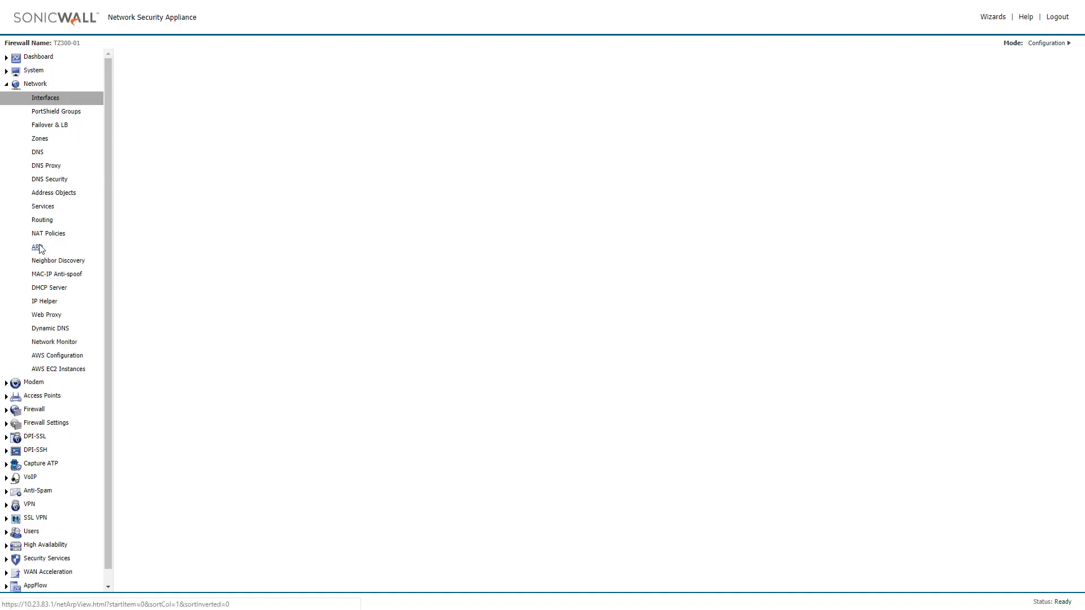
left_click(45, 98)
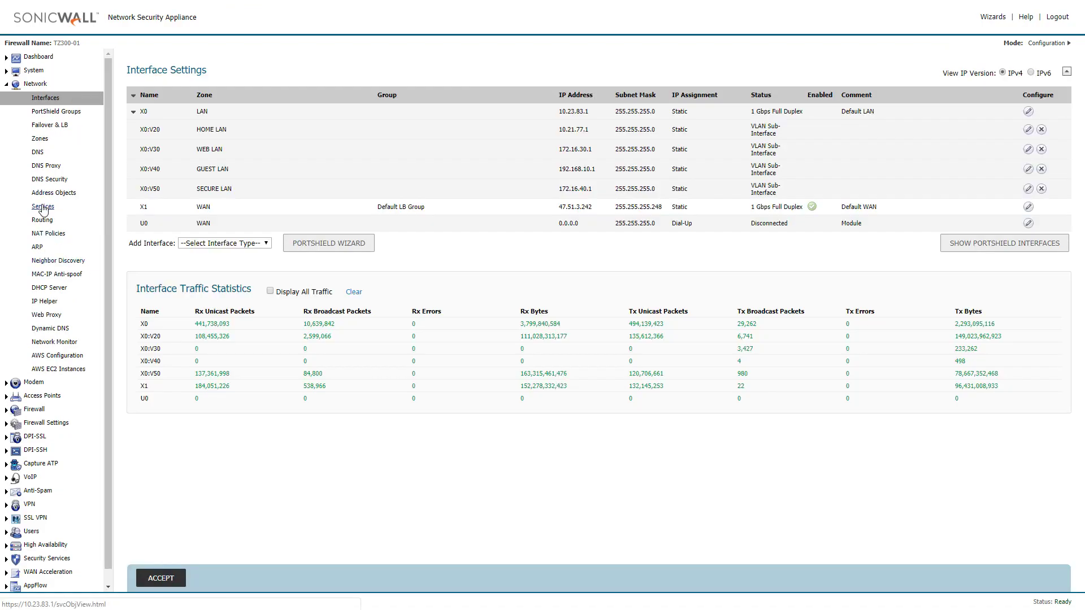
left_click(41, 206)
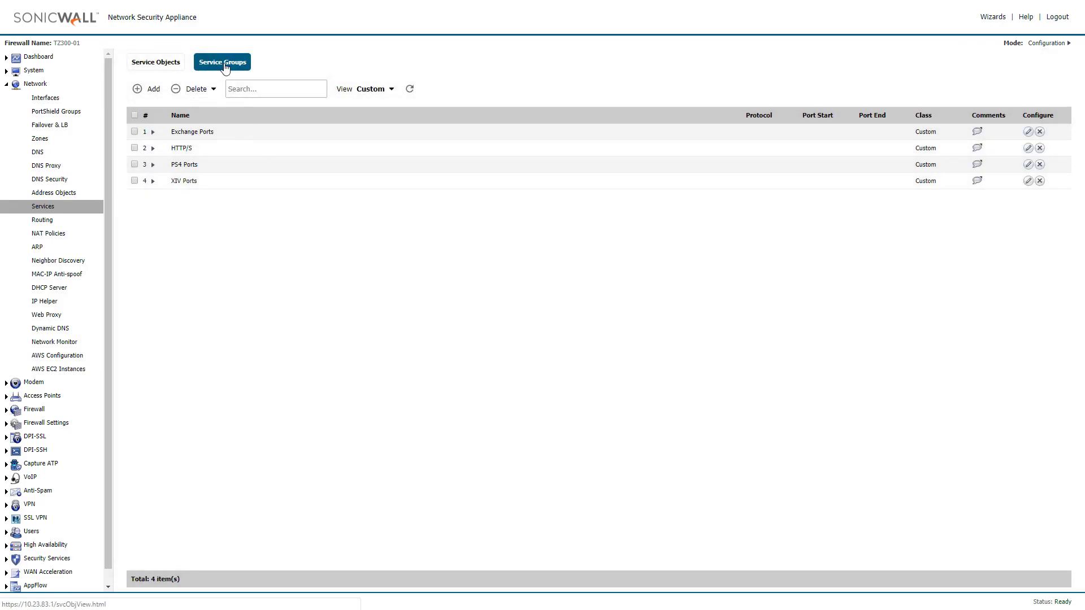
left_click(154, 61)
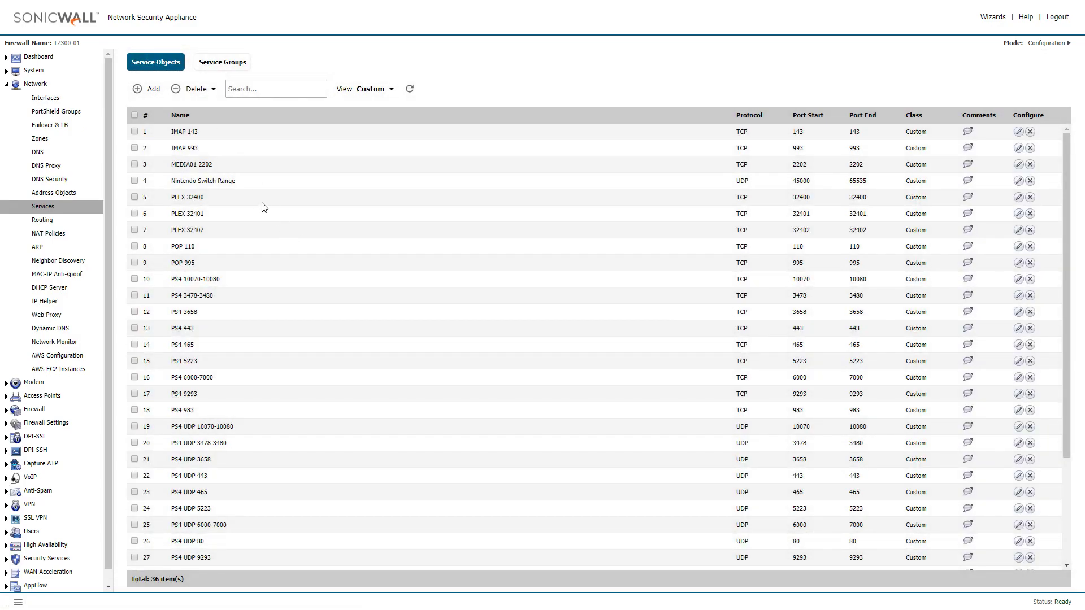
scroll("down", 3)
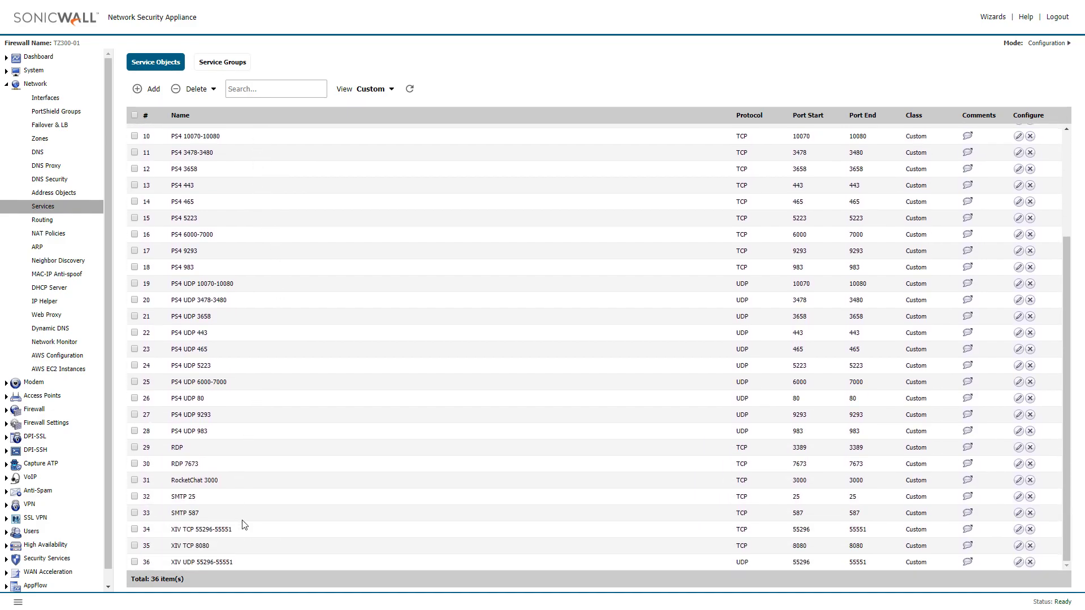
double_click(201, 529)
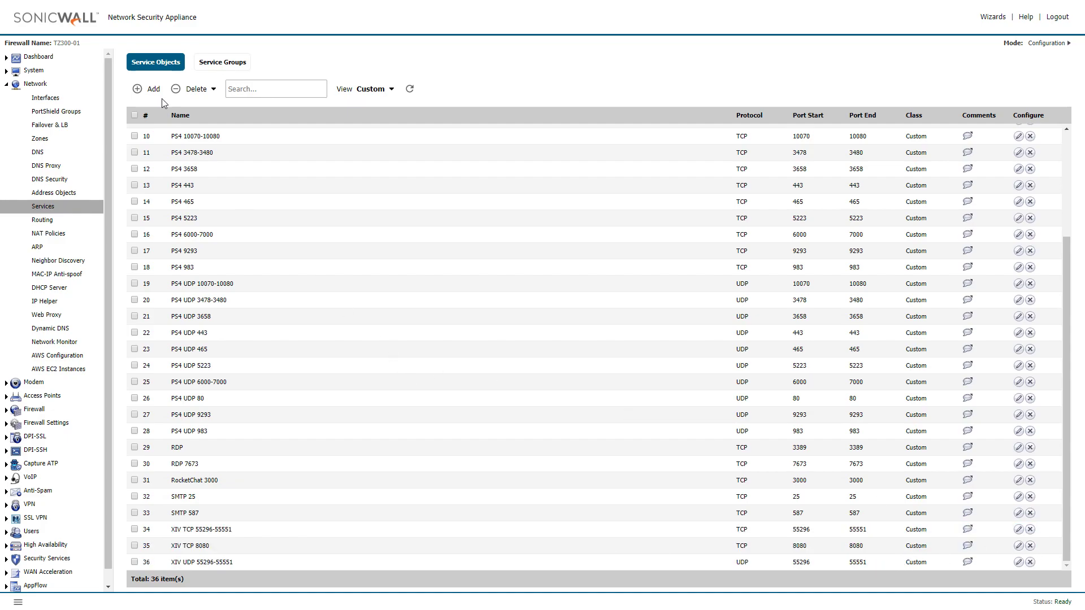
- Start a new service object named XIV TCP with TCP protocol and its port range values entered
left_click(146, 88)
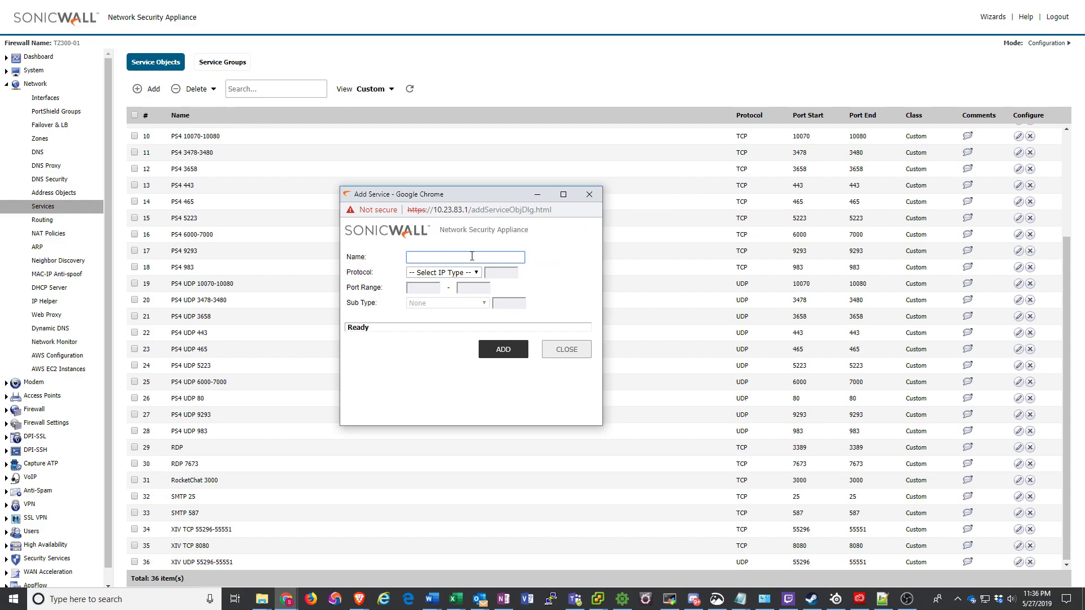
mouse_move(464, 256)
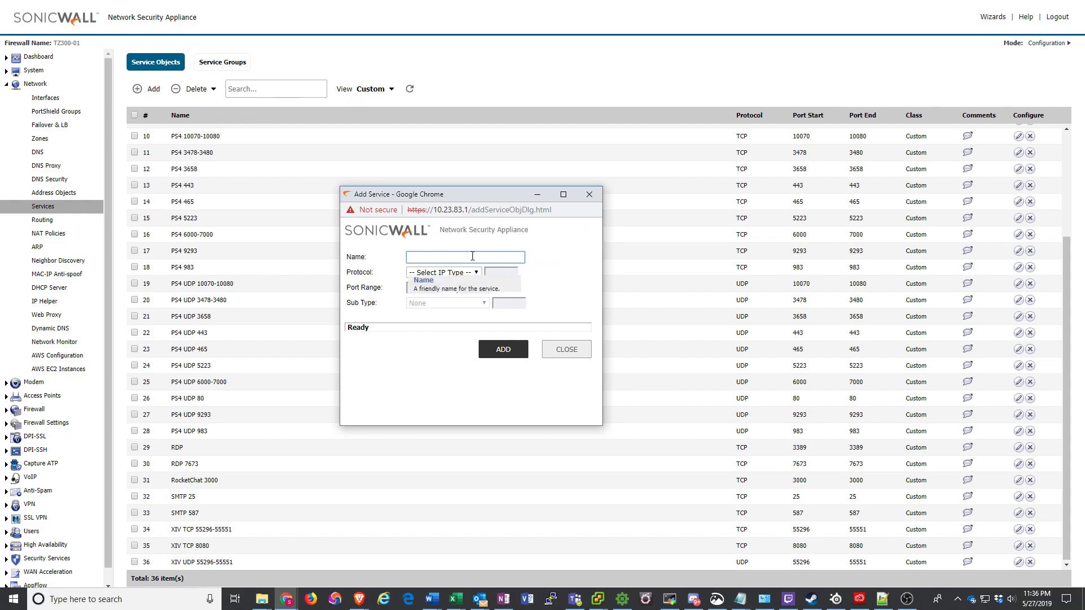
type("XIV")
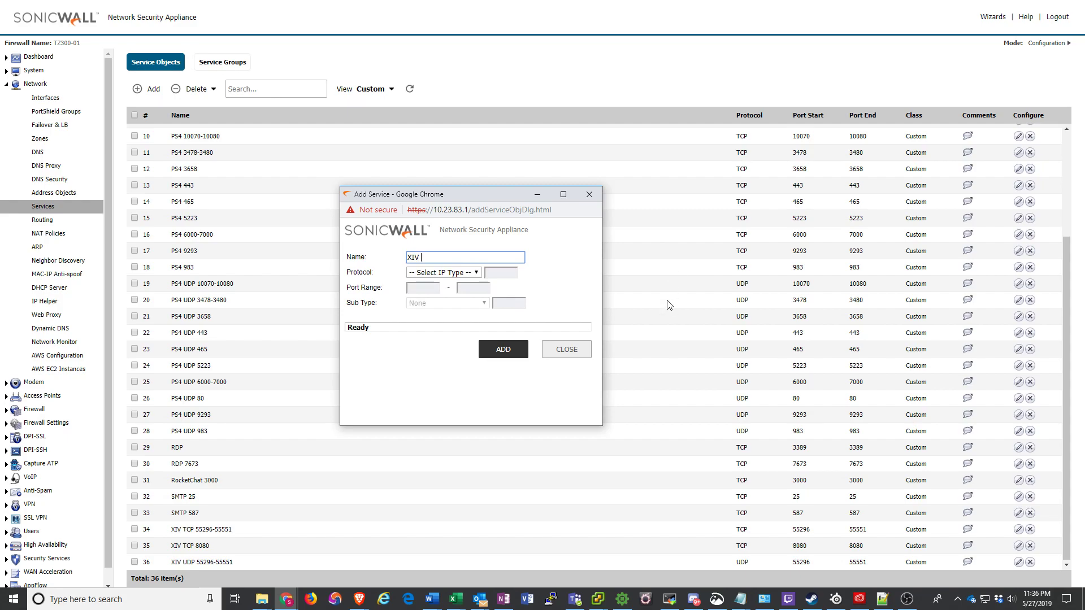
type("TCP")
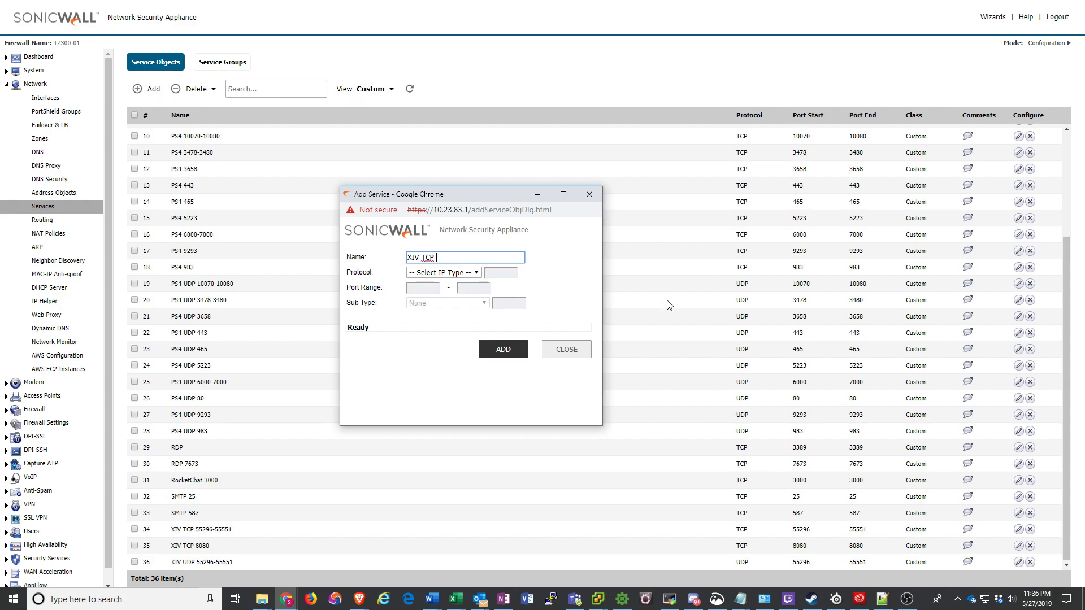
type("5")
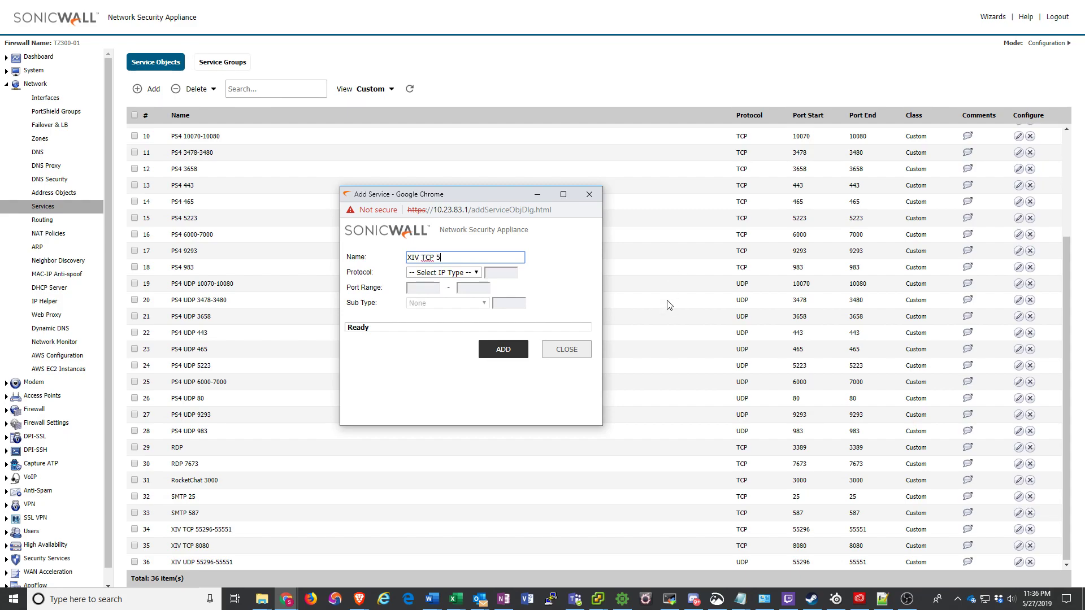
type("5296-")
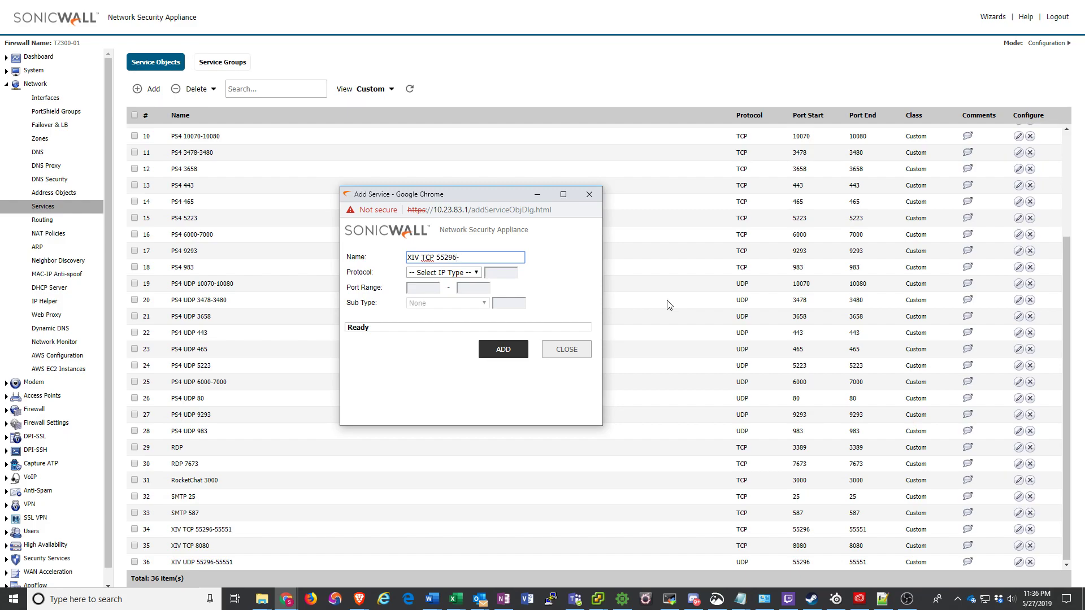
type("5555")
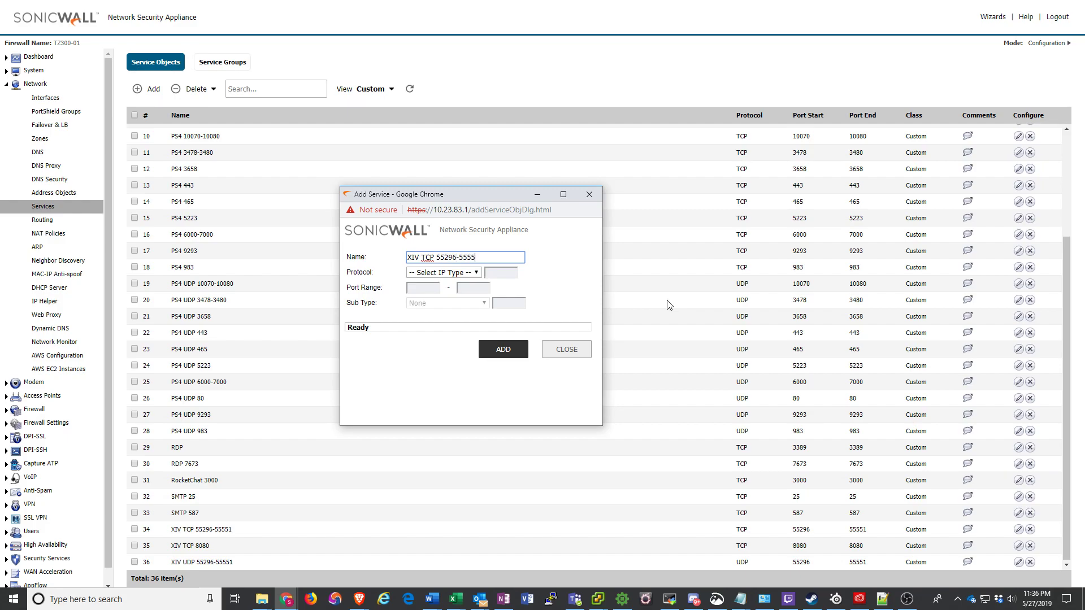
type("1")
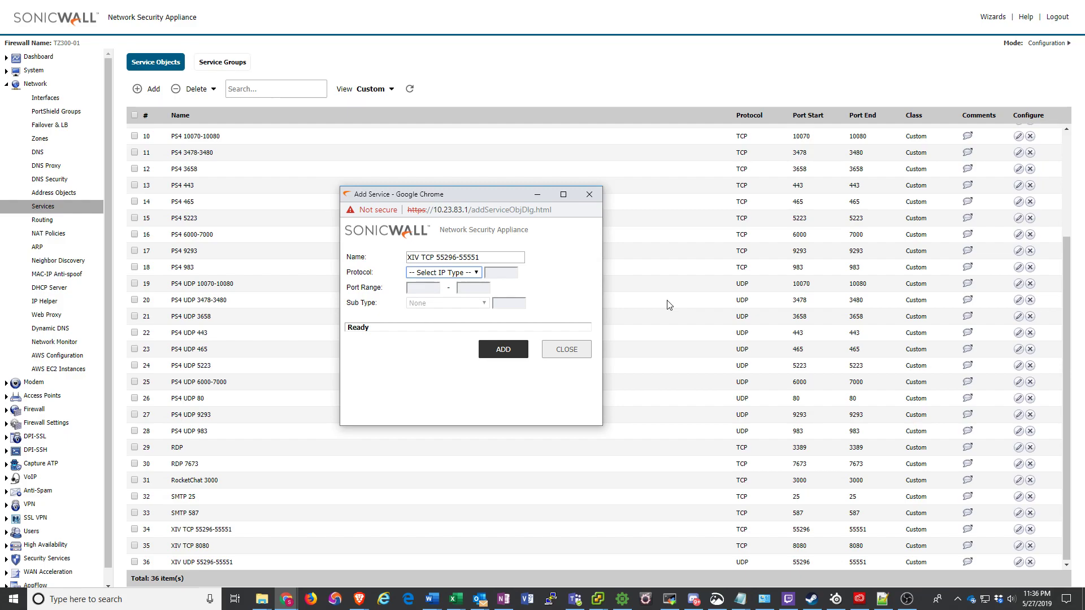
left_click(443, 273)
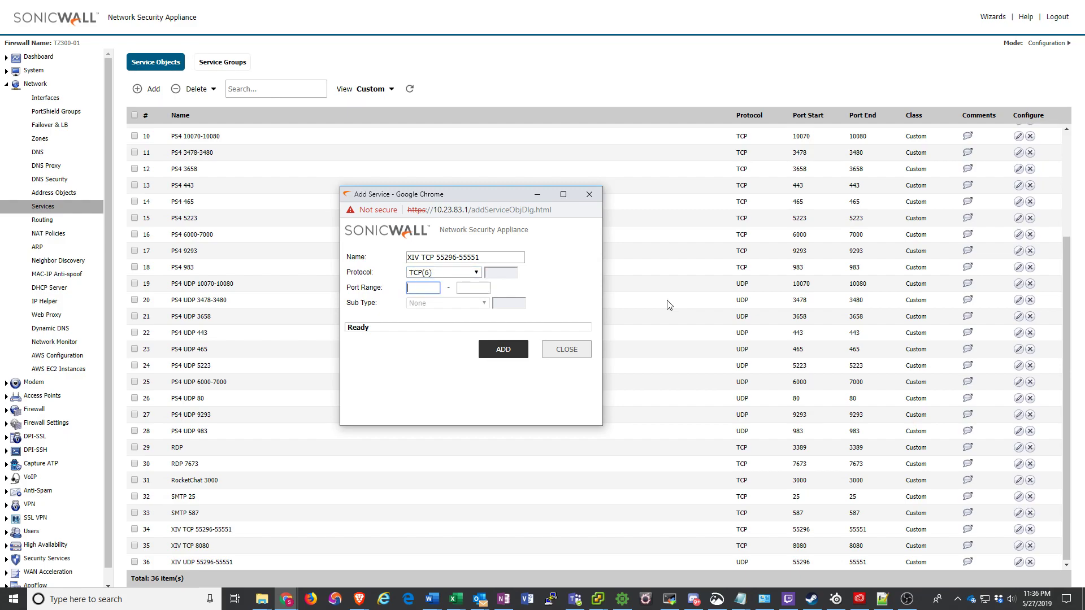
type("55296")
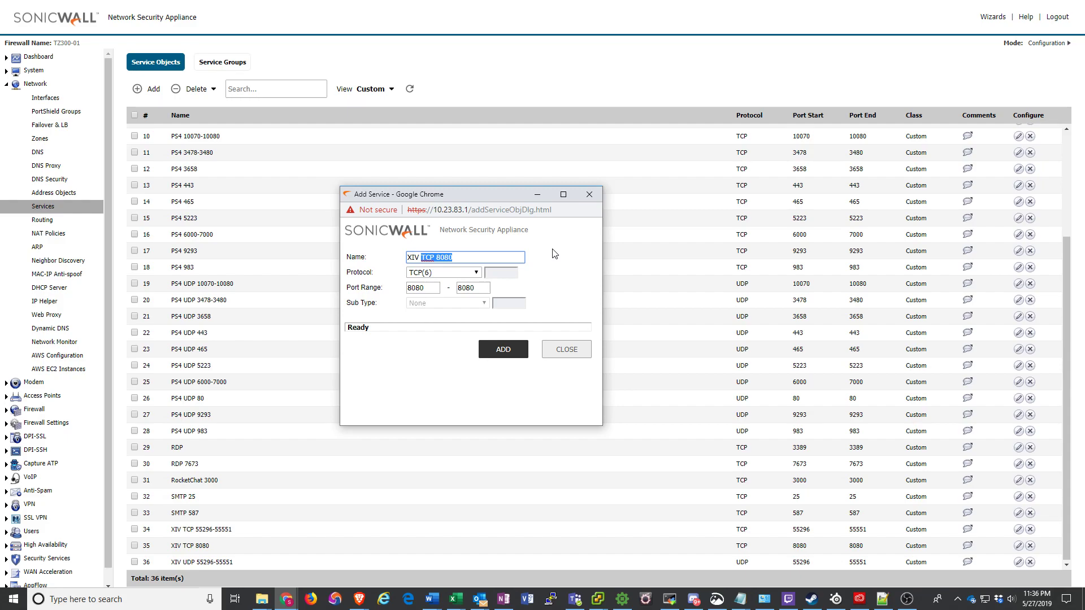
type("XIV UDP 5")
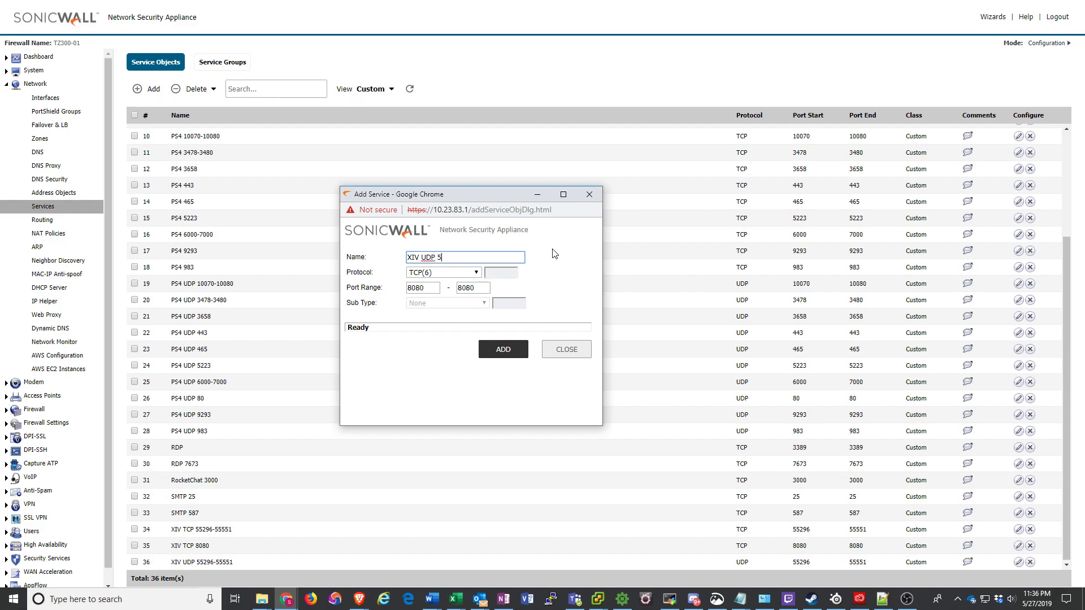
type("5296")
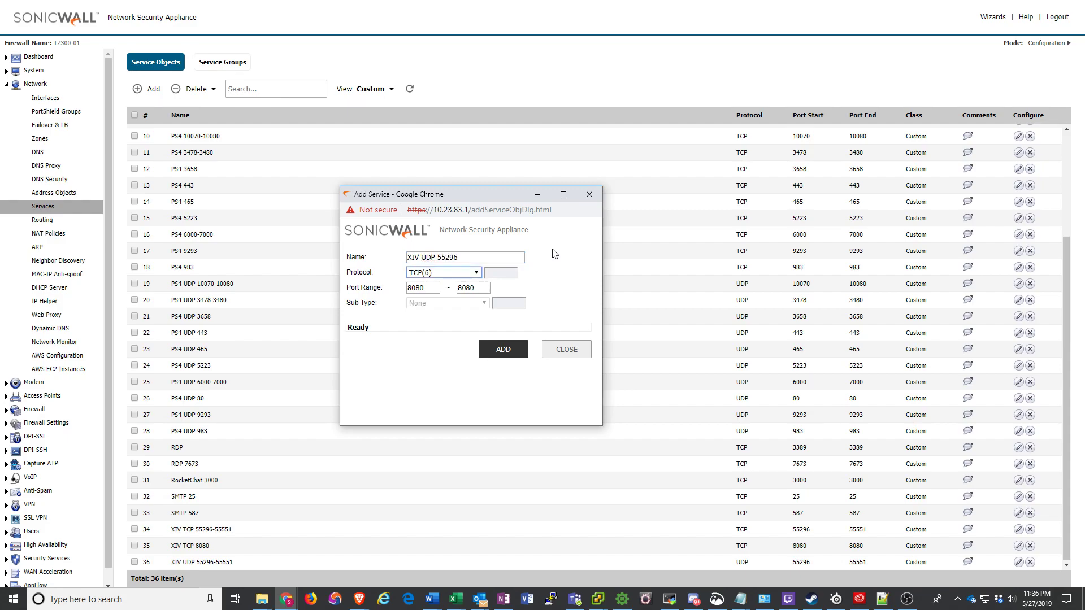
left_click(464, 256)
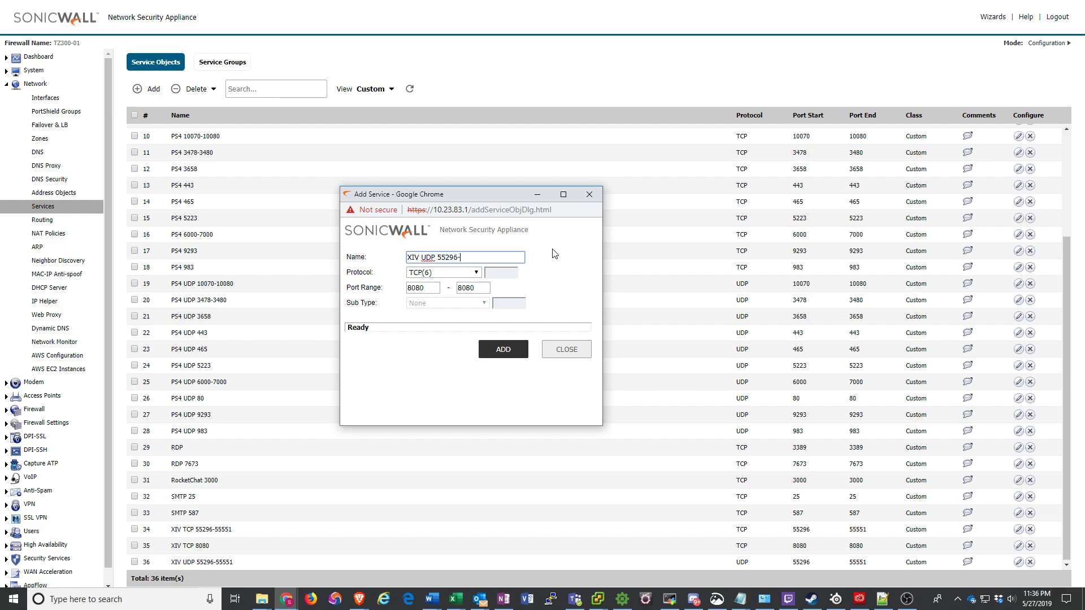
type("55551")
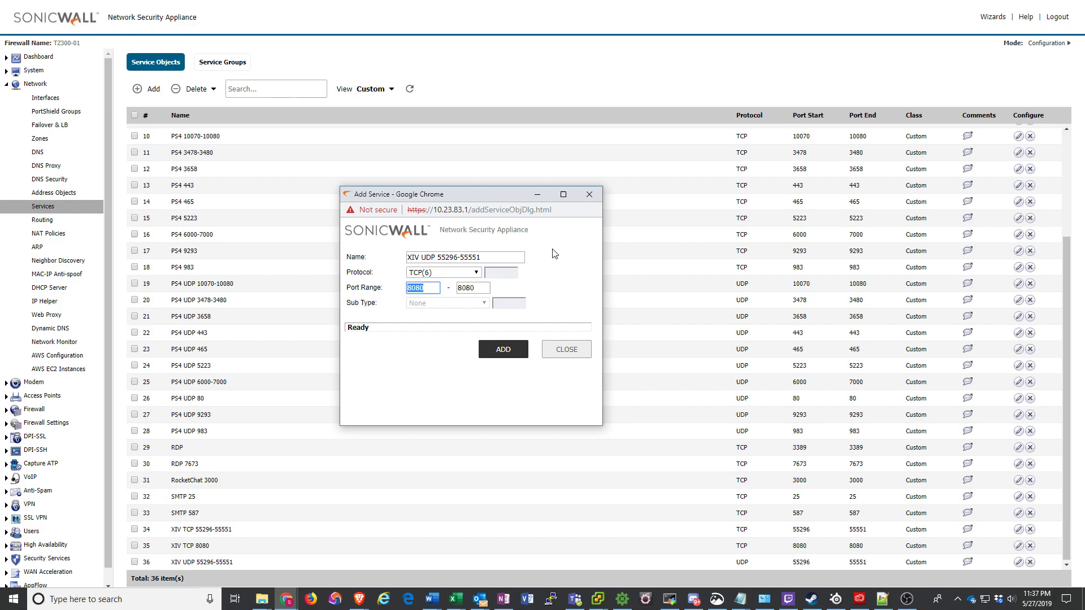
type("55296")
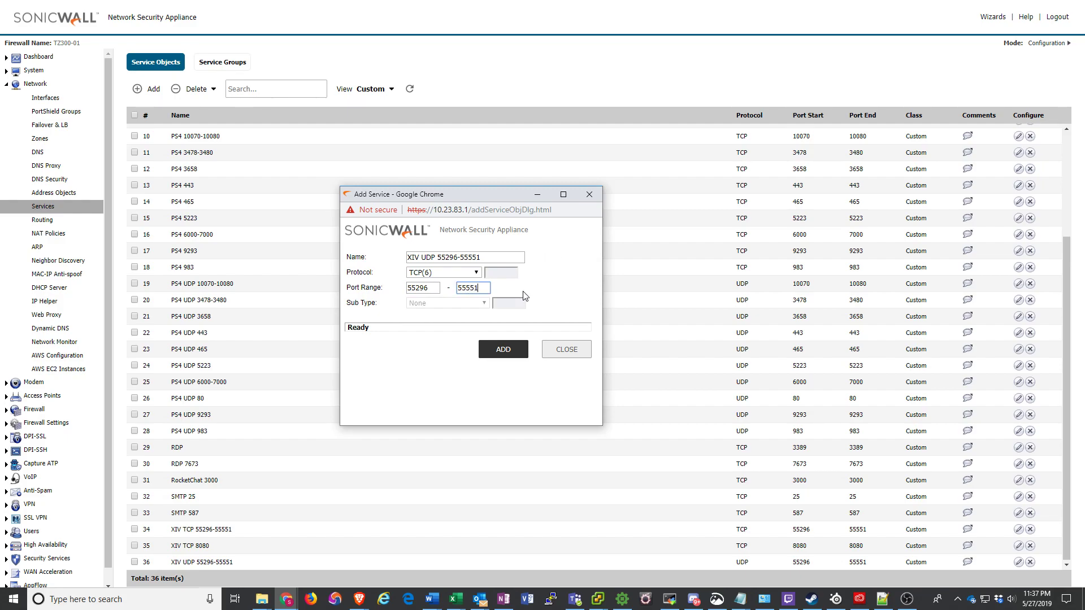
mouse_move(566, 349)
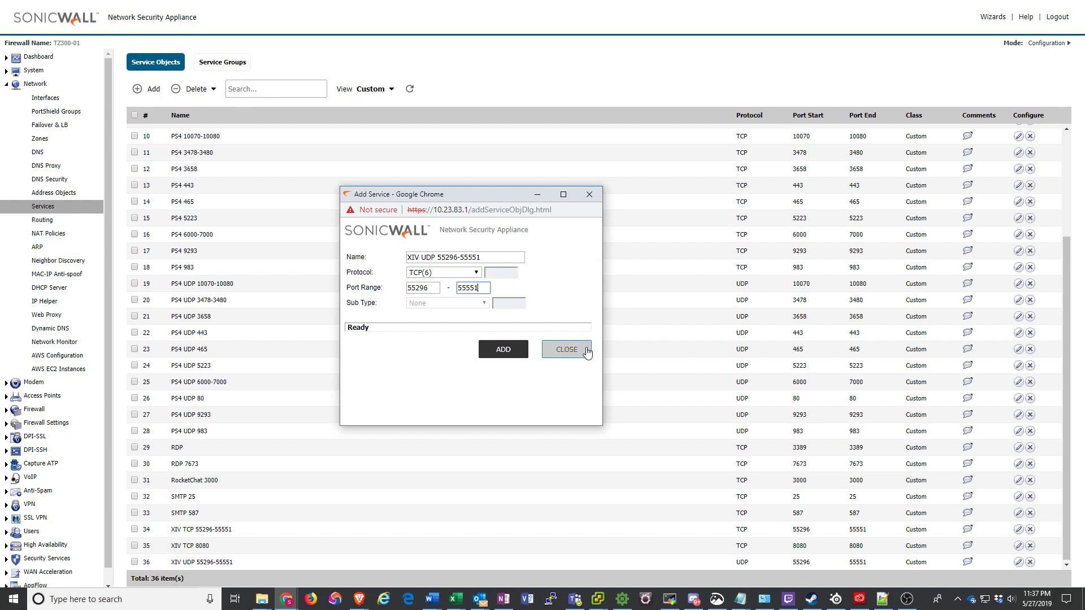
left_click(565, 349)
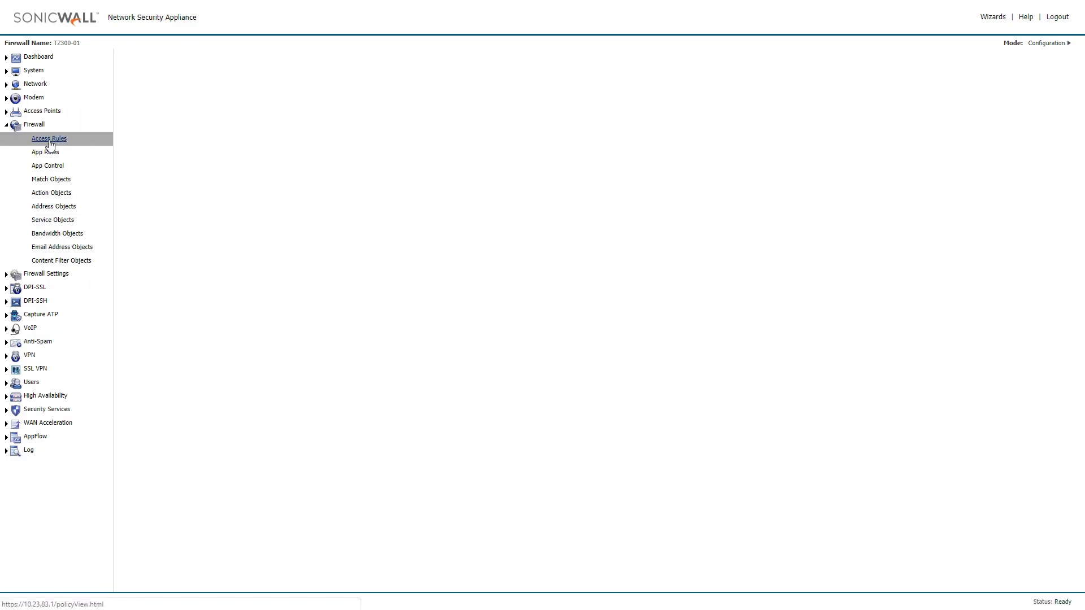
- Show the WAN to LAN access rules and start a new access rule
left_click(48, 138)
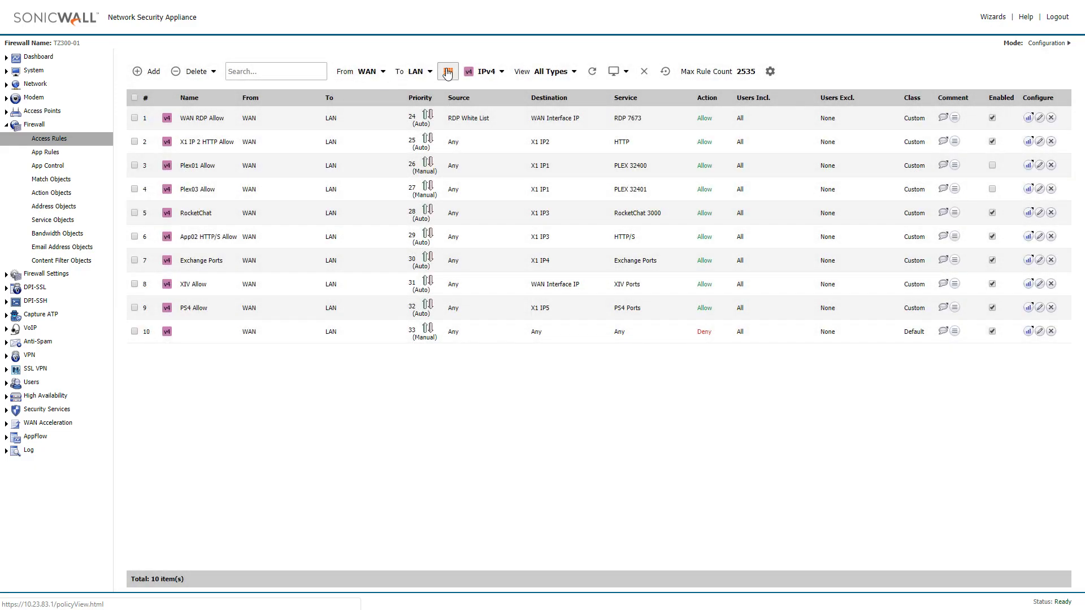
left_click(448, 70)
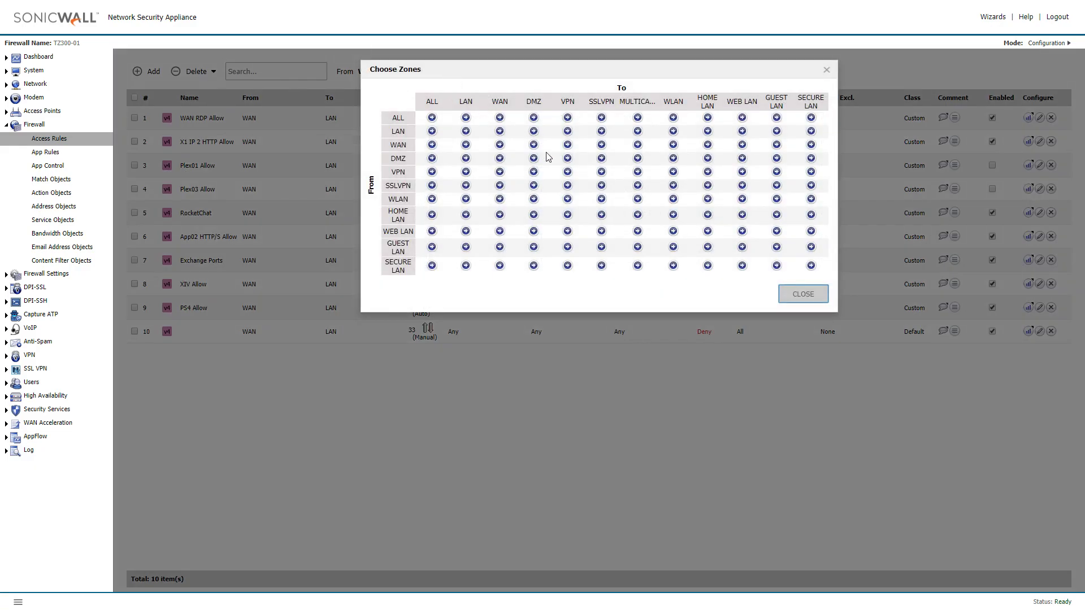
mouse_move(751, 115)
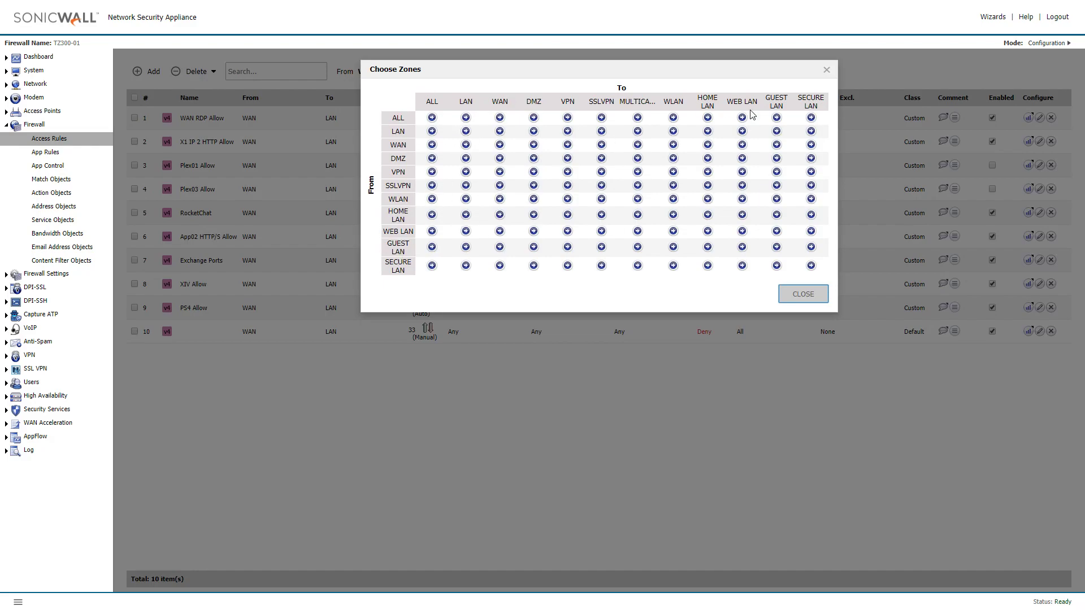
mouse_move(408, 149)
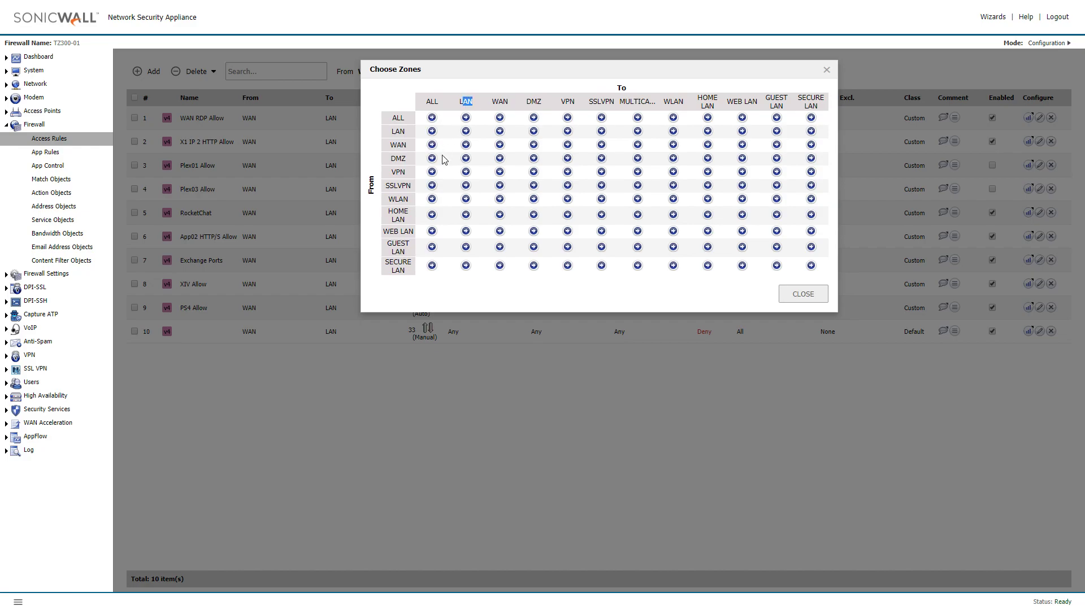
left_click(802, 294)
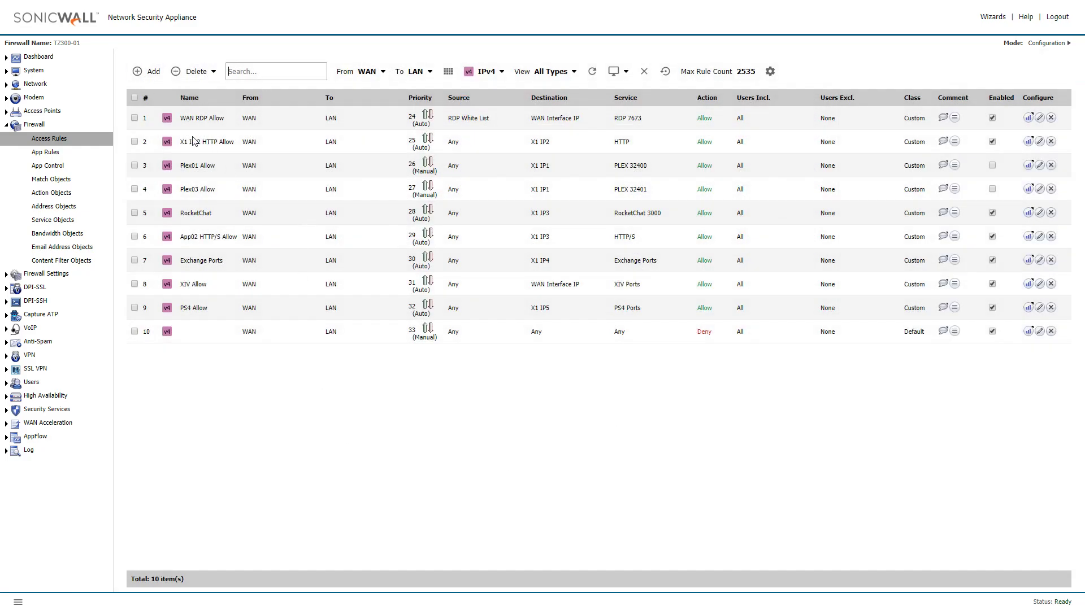
left_click(145, 71)
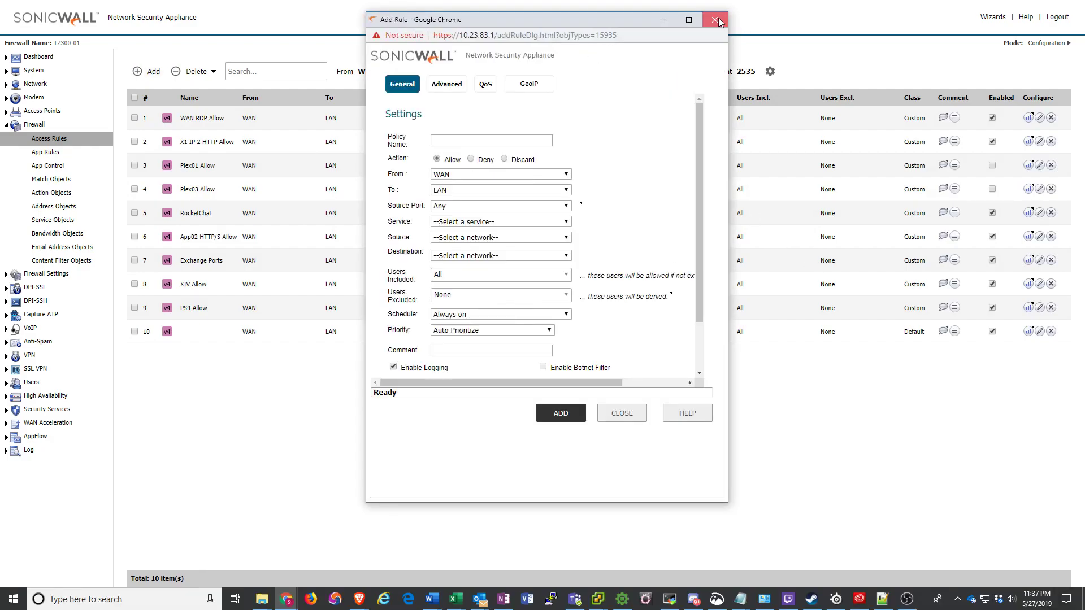
- Discard the blank rule, open the XIV Allow rule for editing and list its available services
left_click(717, 20)
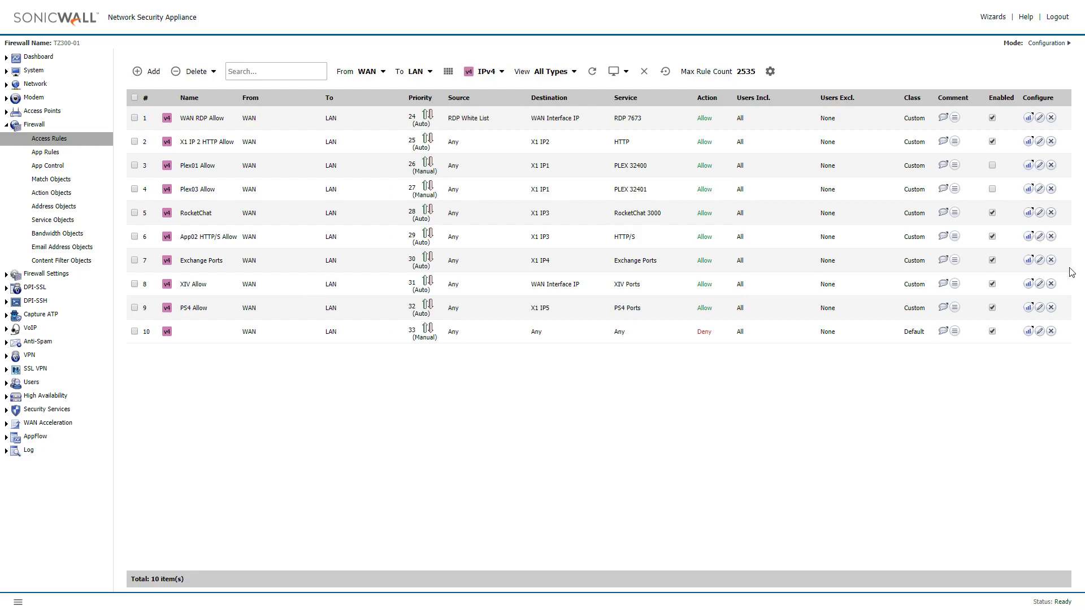
left_click(146, 70)
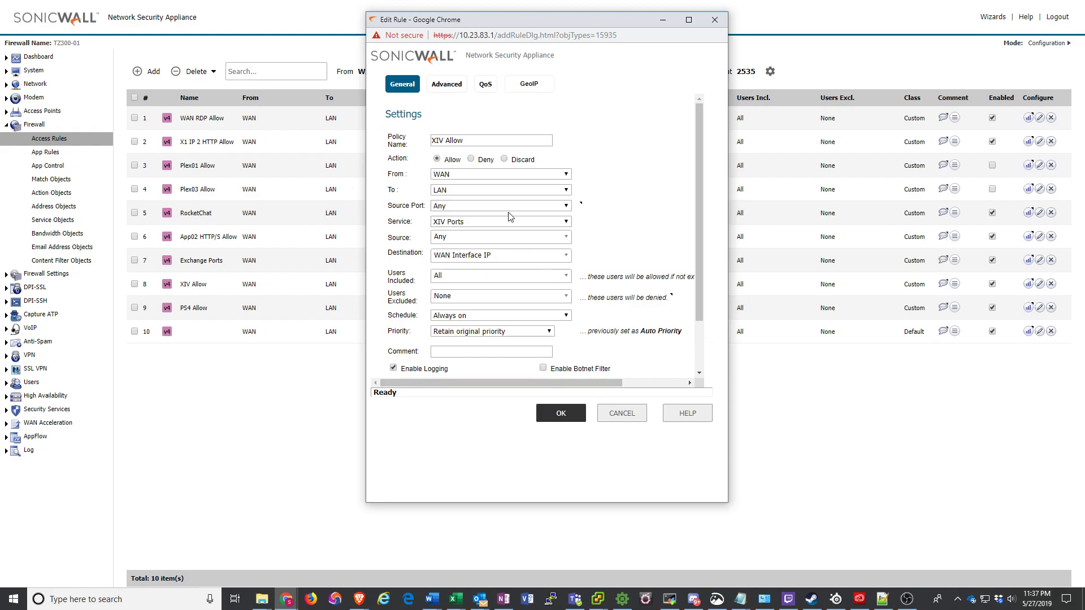
left_click(567, 221)
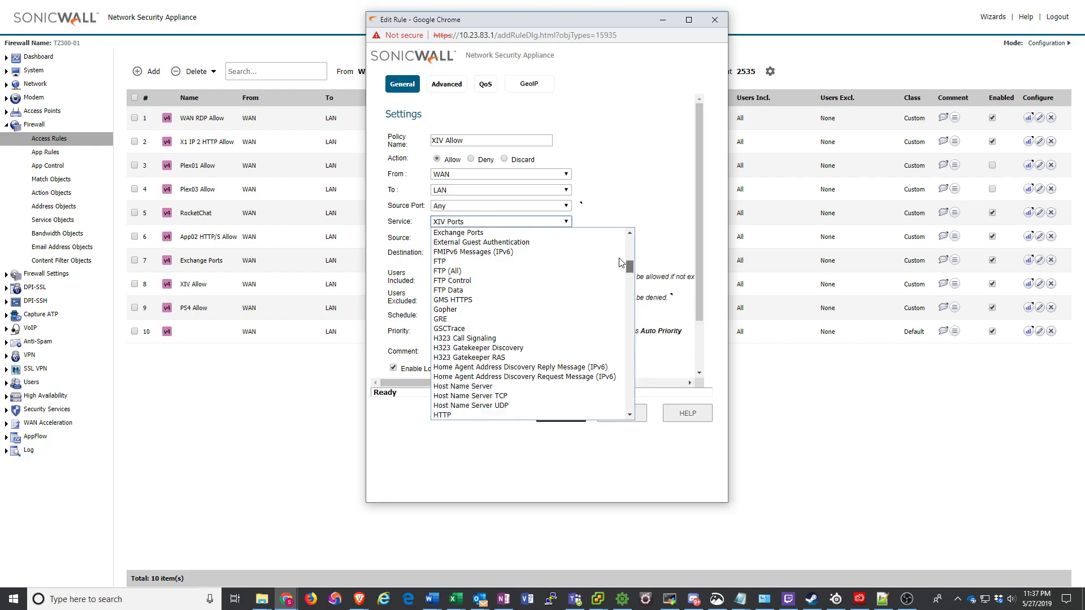
scroll("up", 3)
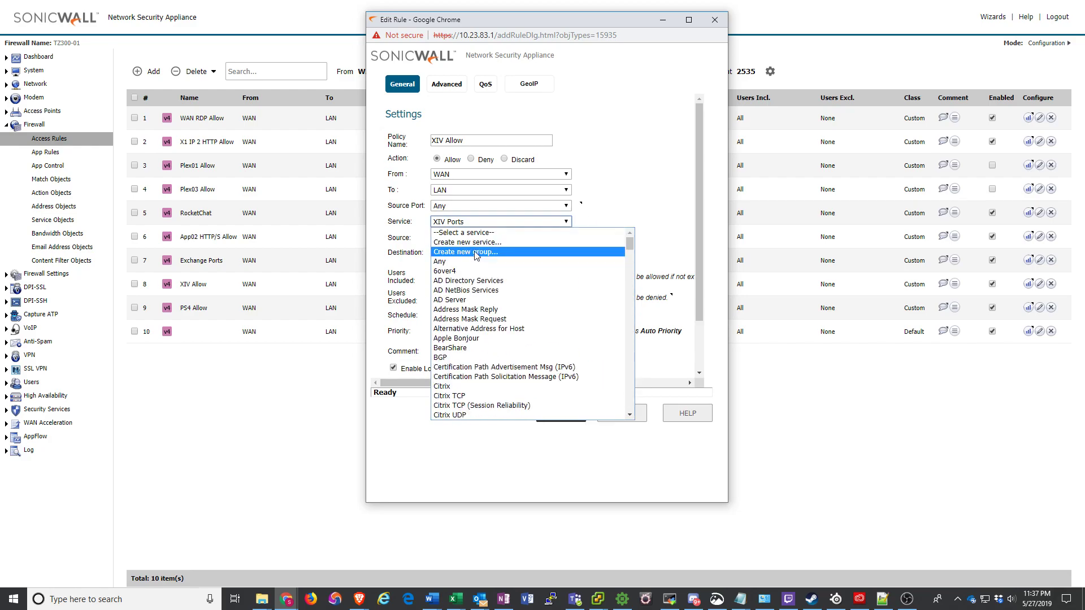
- Draft a new service group XIV Ports containing the XIV TCP/UDP services, then cancel it
left_click(465, 251)
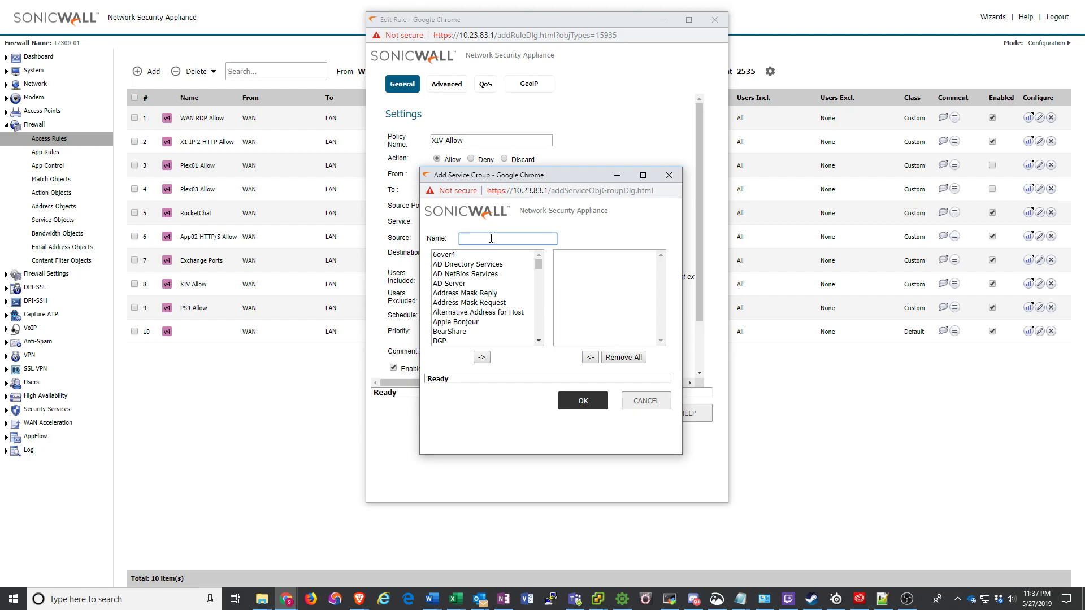
type("XIV Ports")
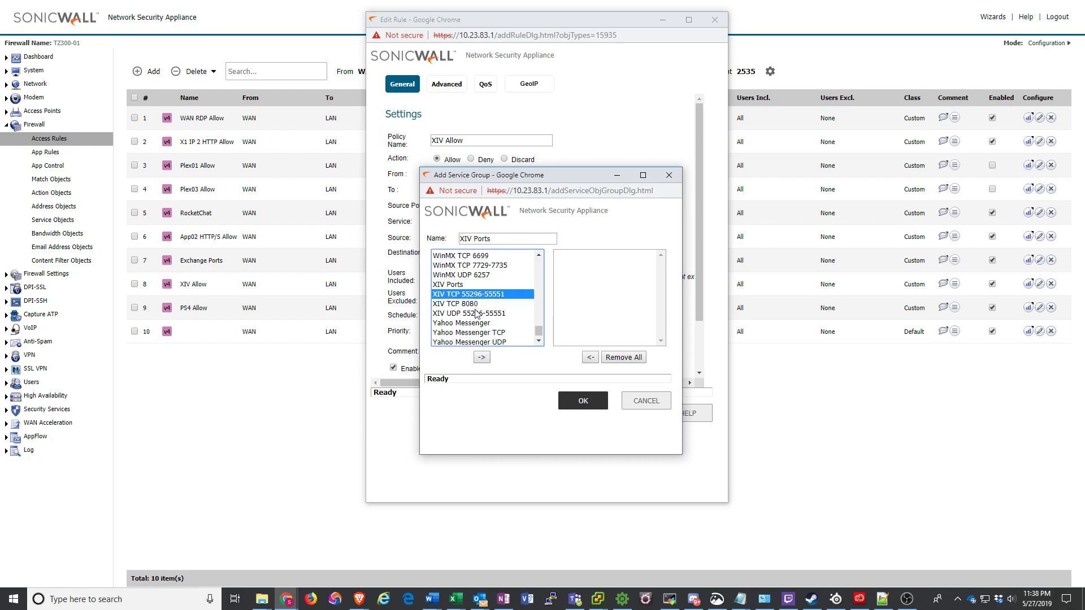
left_click(481, 358)
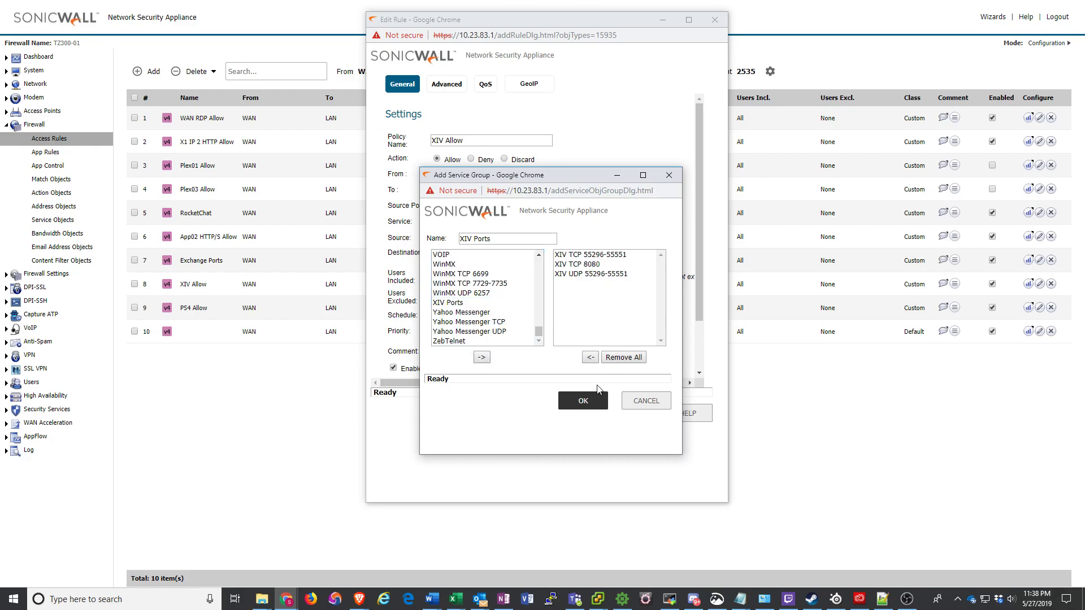
mouse_move(645, 400)
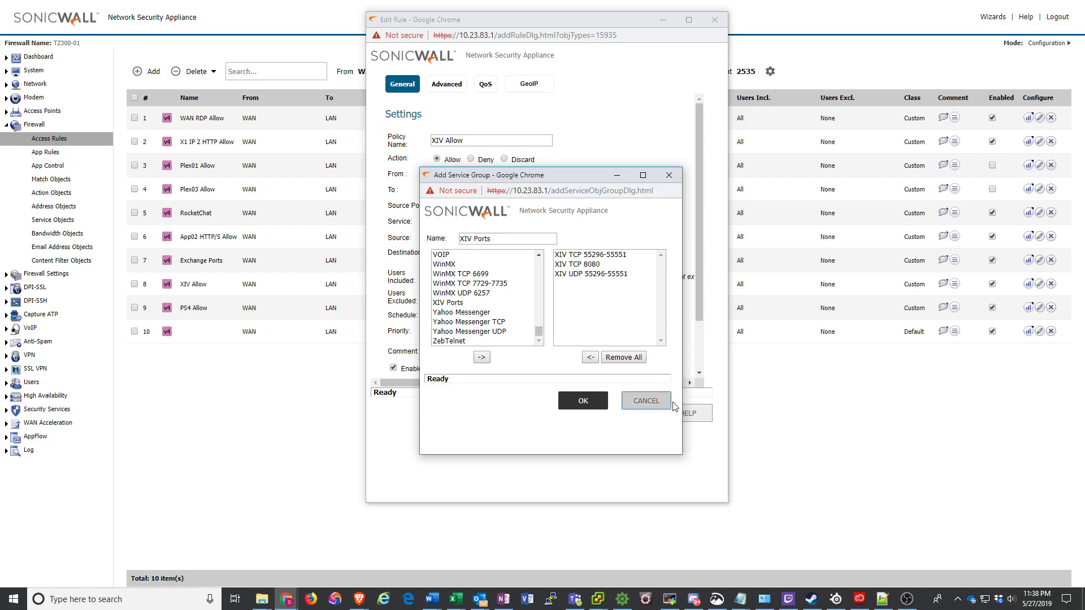
left_click(644, 400)
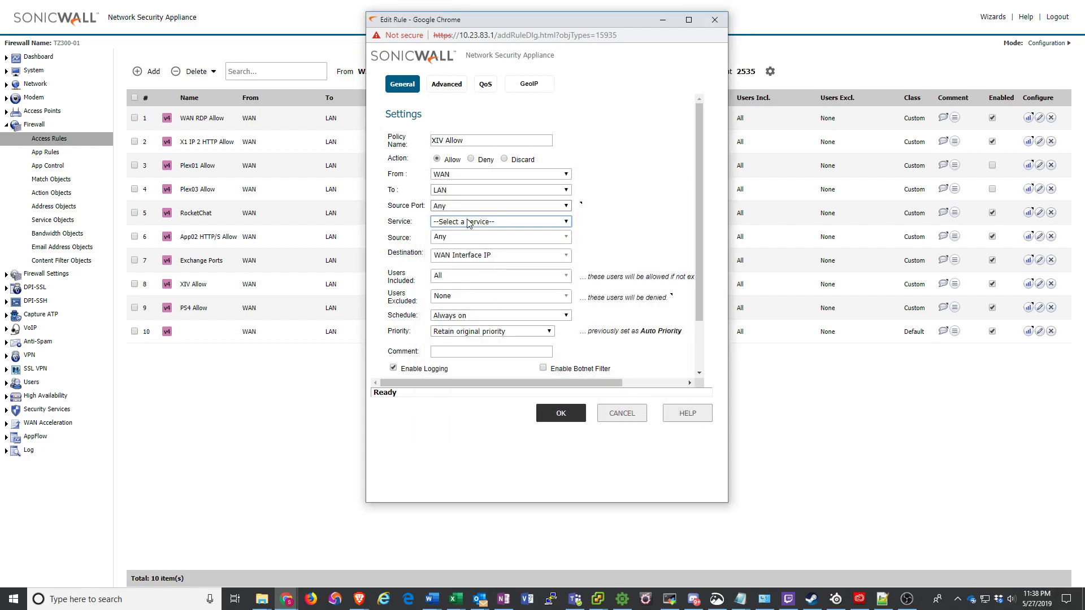
- Select XIV Ports as the rule's service, review the settings and cancel out of Edit Rule
left_click(500, 222)
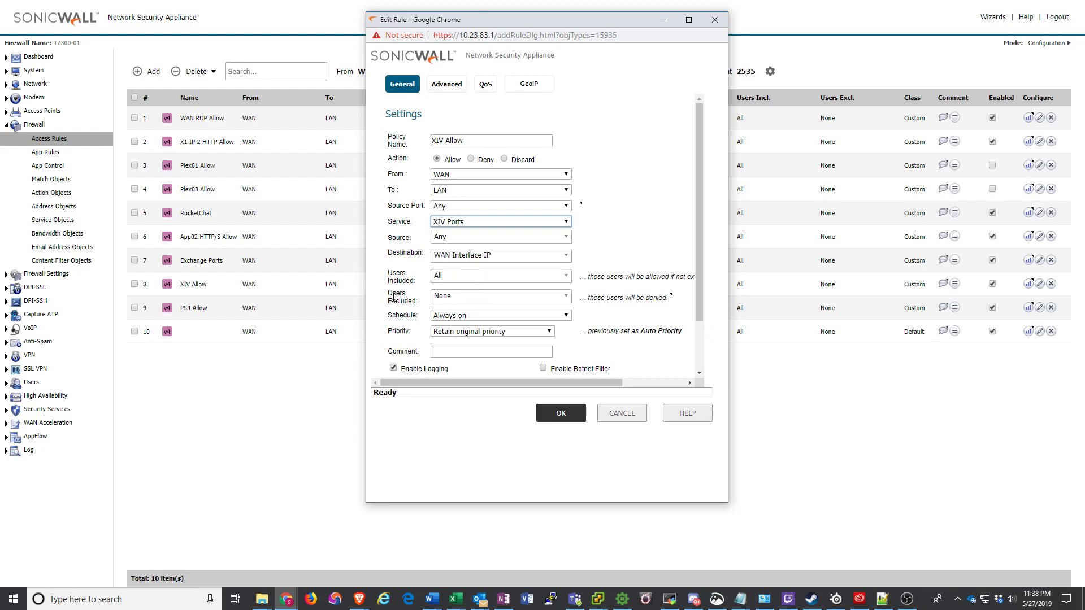
scroll("down", 3)
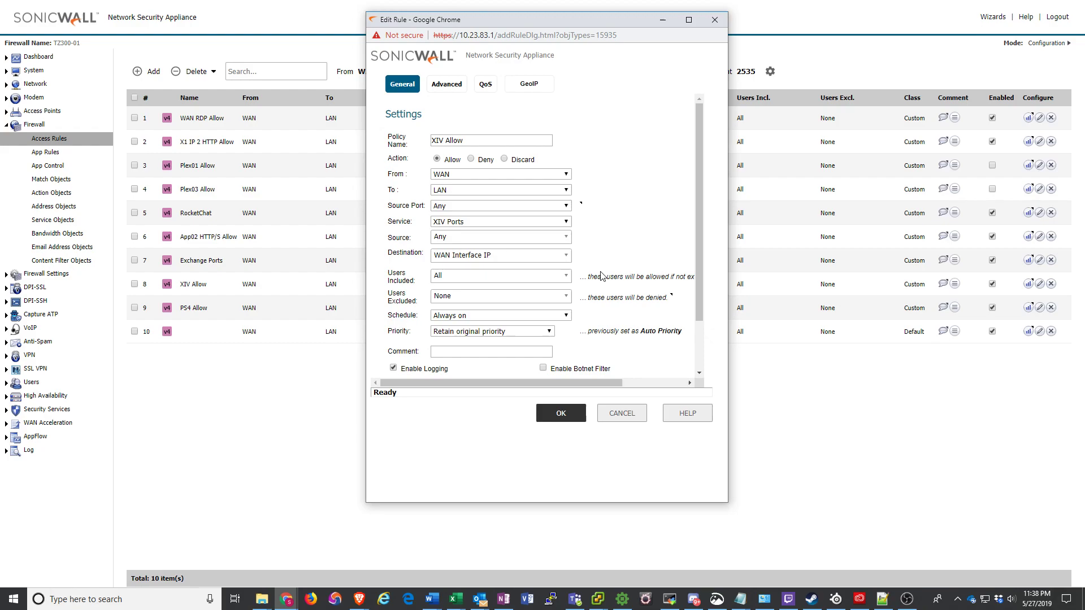
mouse_move(609, 257)
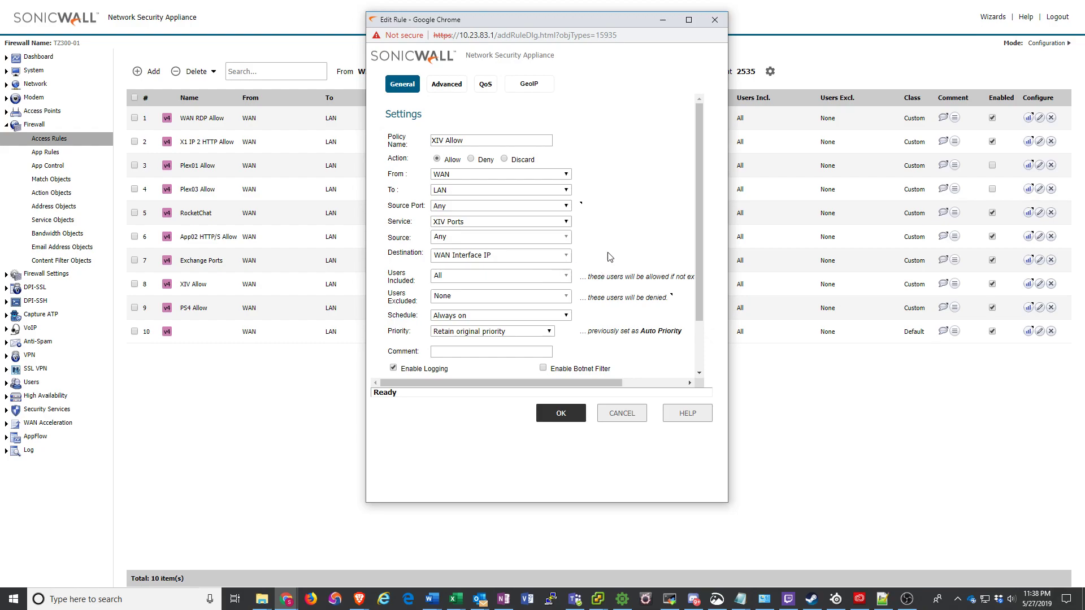
mouse_move(665, 271)
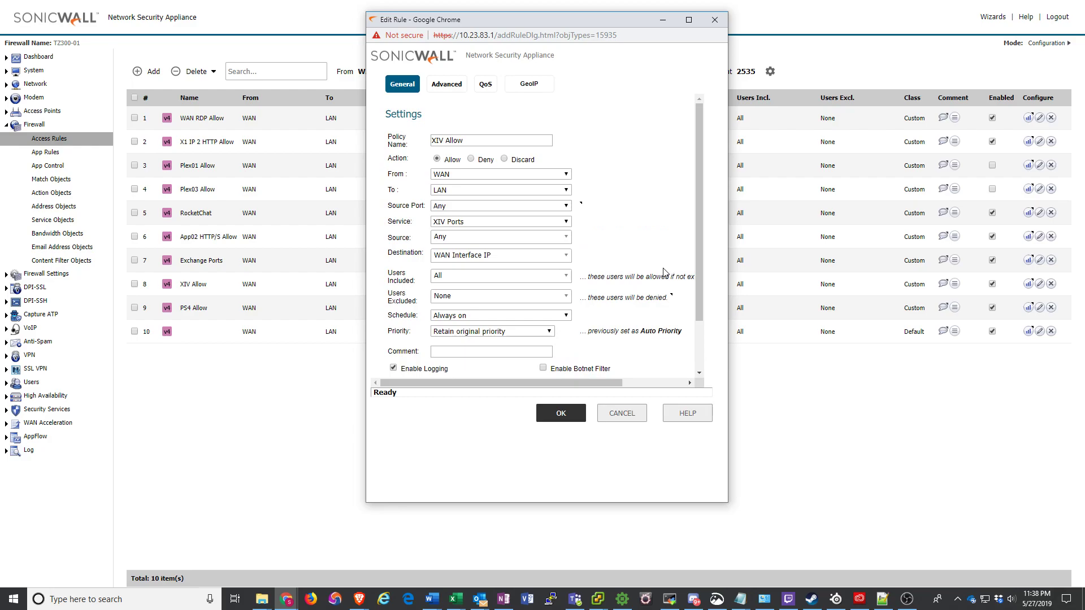
mouse_move(661, 404)
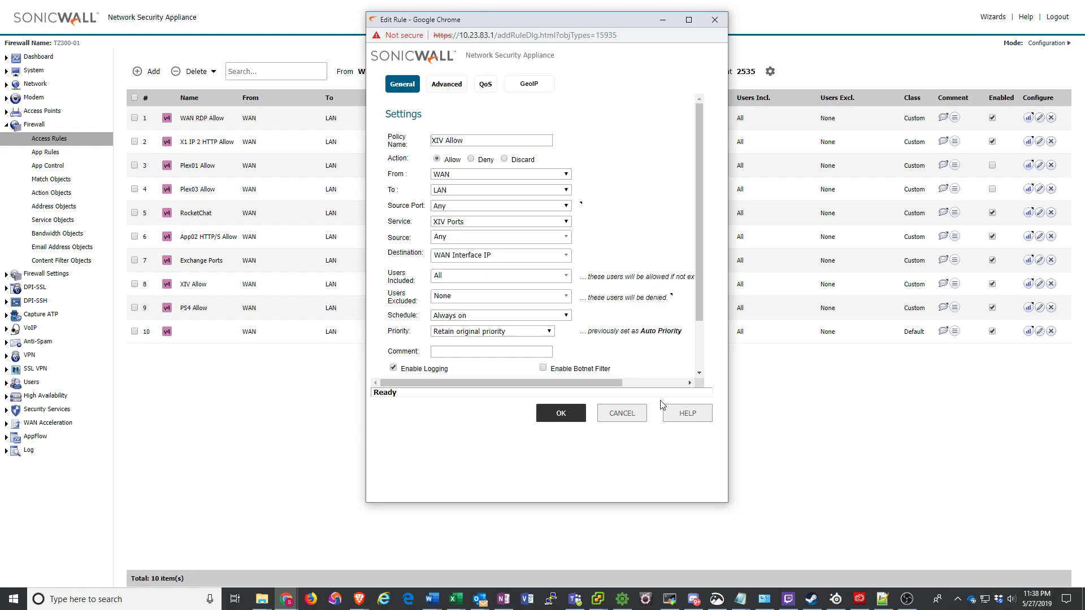
mouse_move(621, 414)
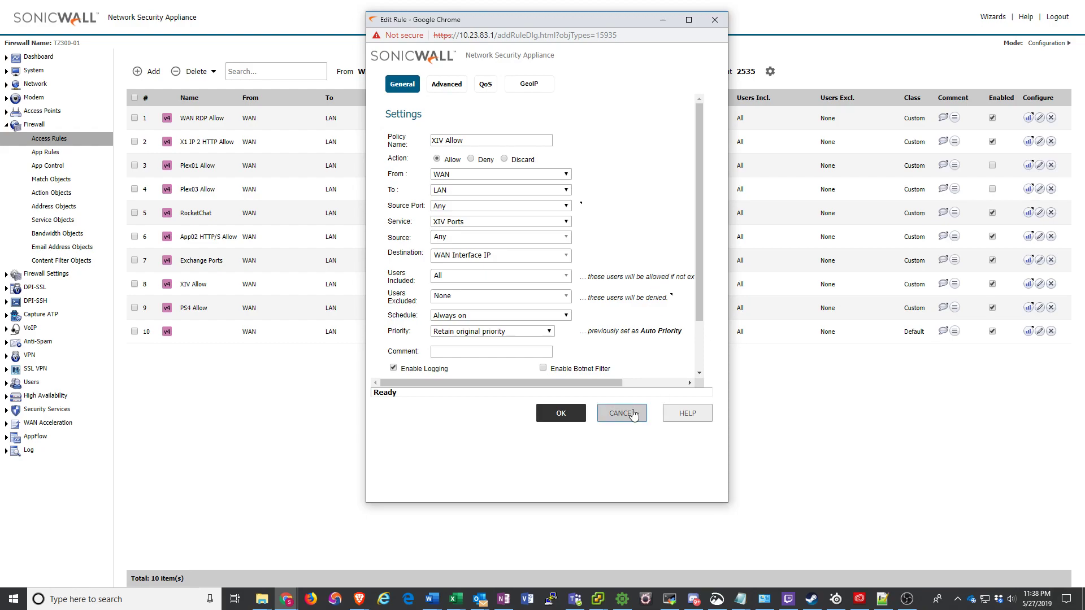
left_click(621, 414)
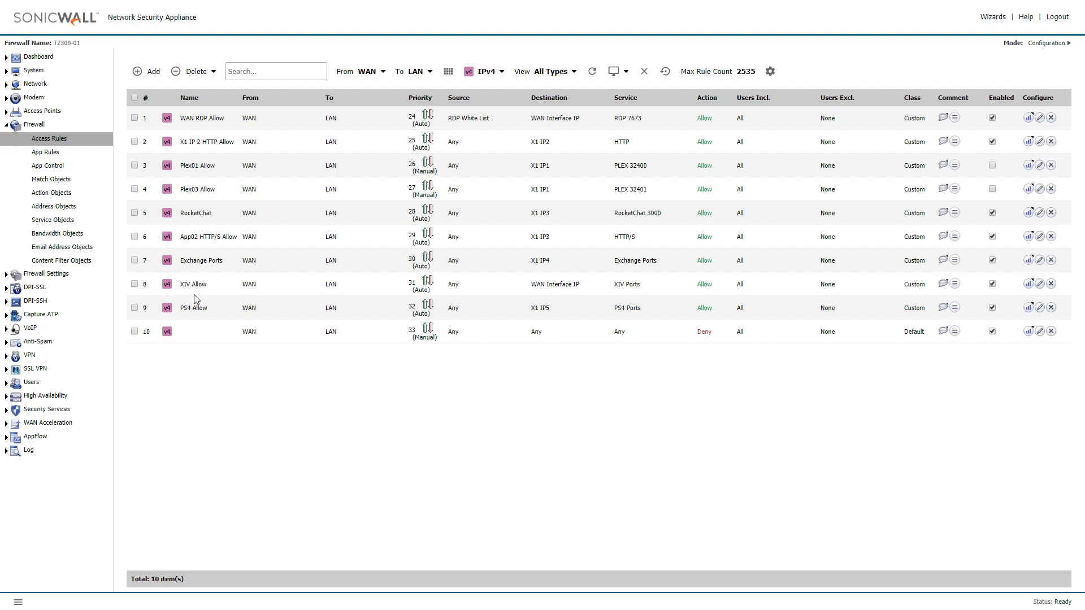
mouse_move(224, 291)
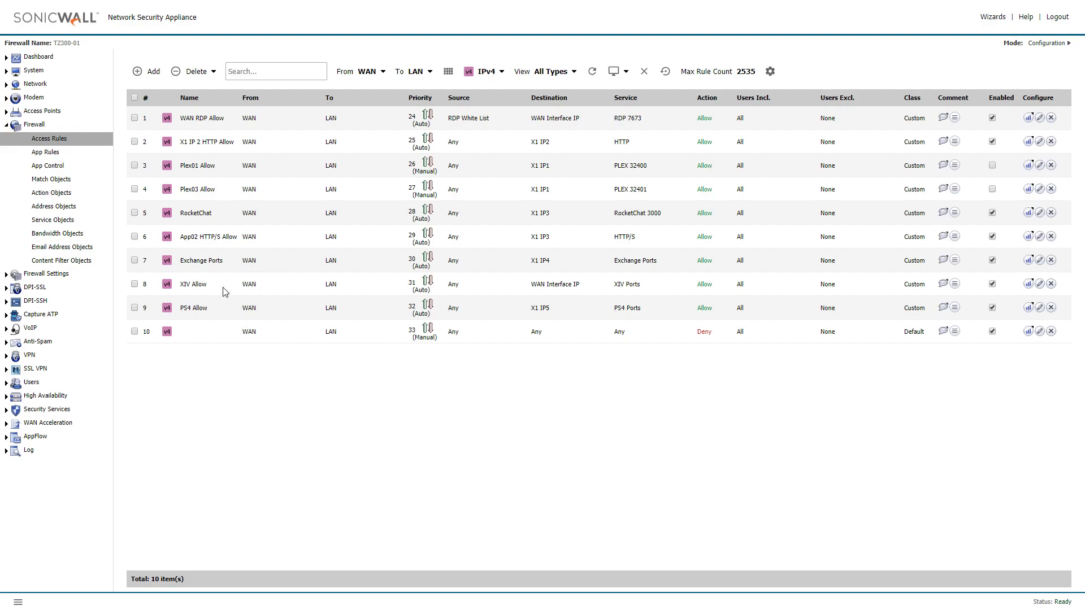